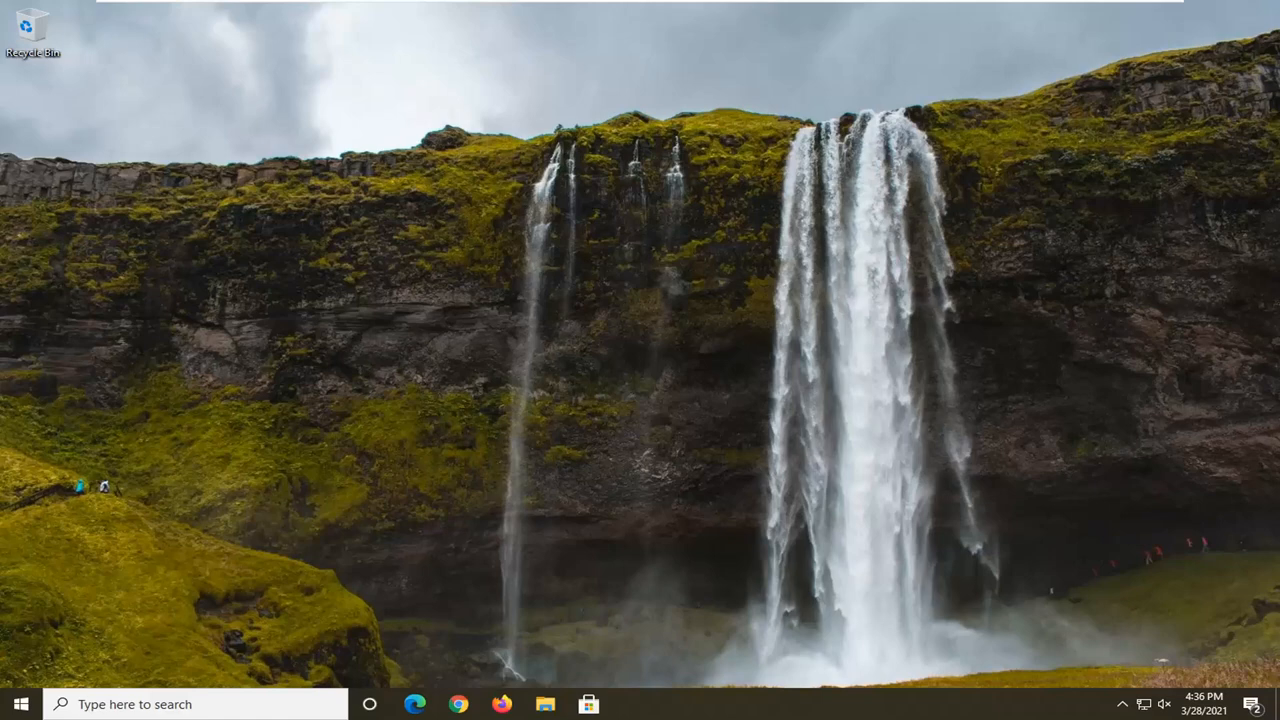
{"action": "mouse_move", "coordinate": [1144, 140]}
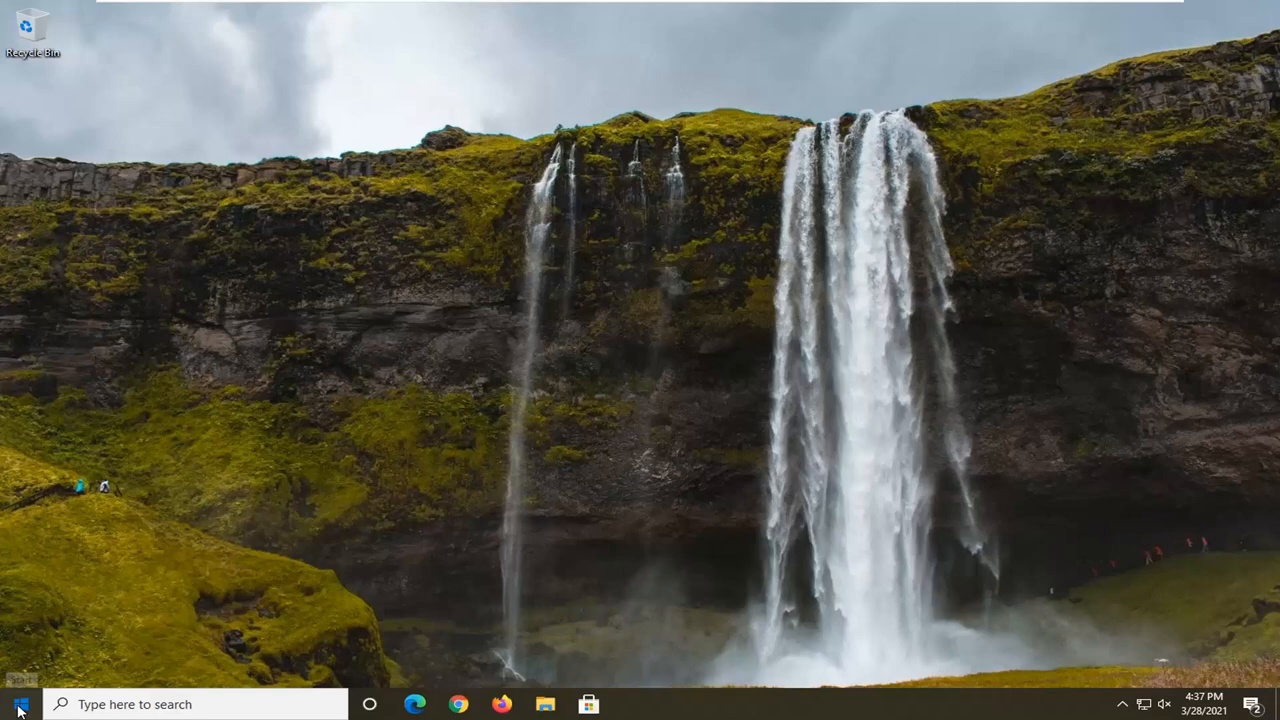
Step: Launch Registry Editor from the taskbar search by entering 'rege'
{"action": "type", "text": "rege"}
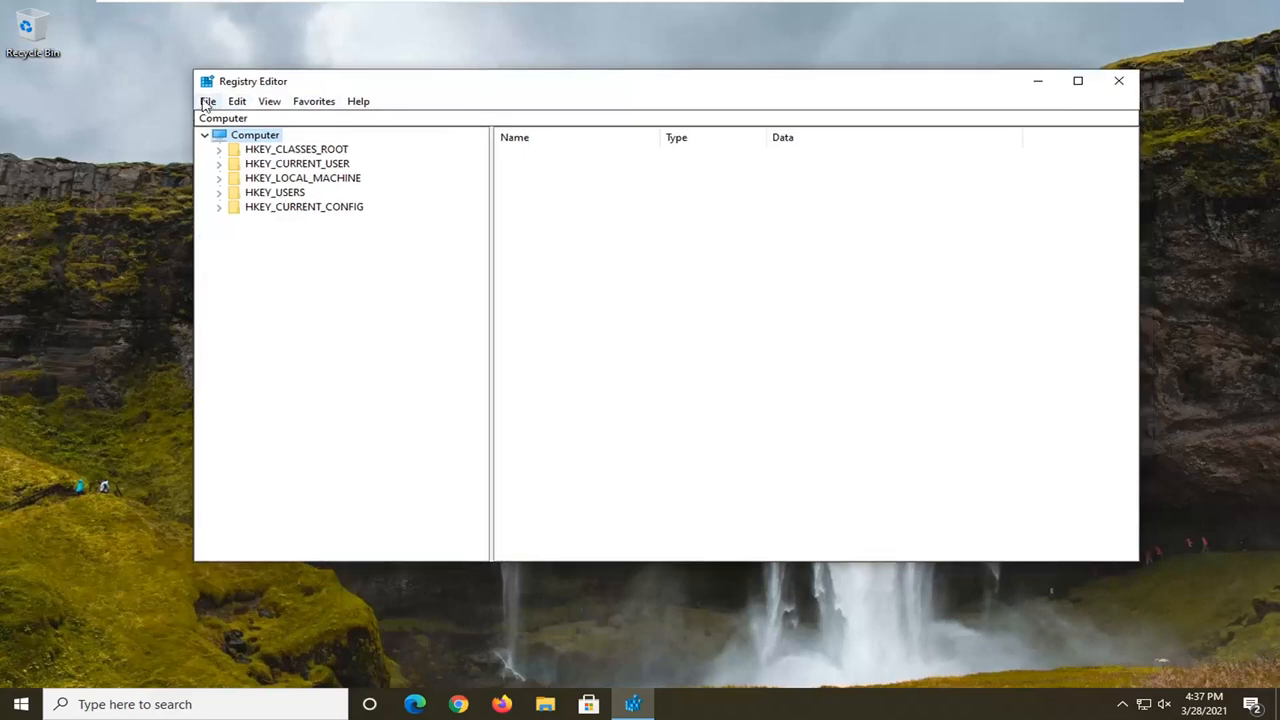
Step: Export the whole registry to a backup .reg file on the Desktop
{"action": "left_click", "coordinate": [208, 100]}
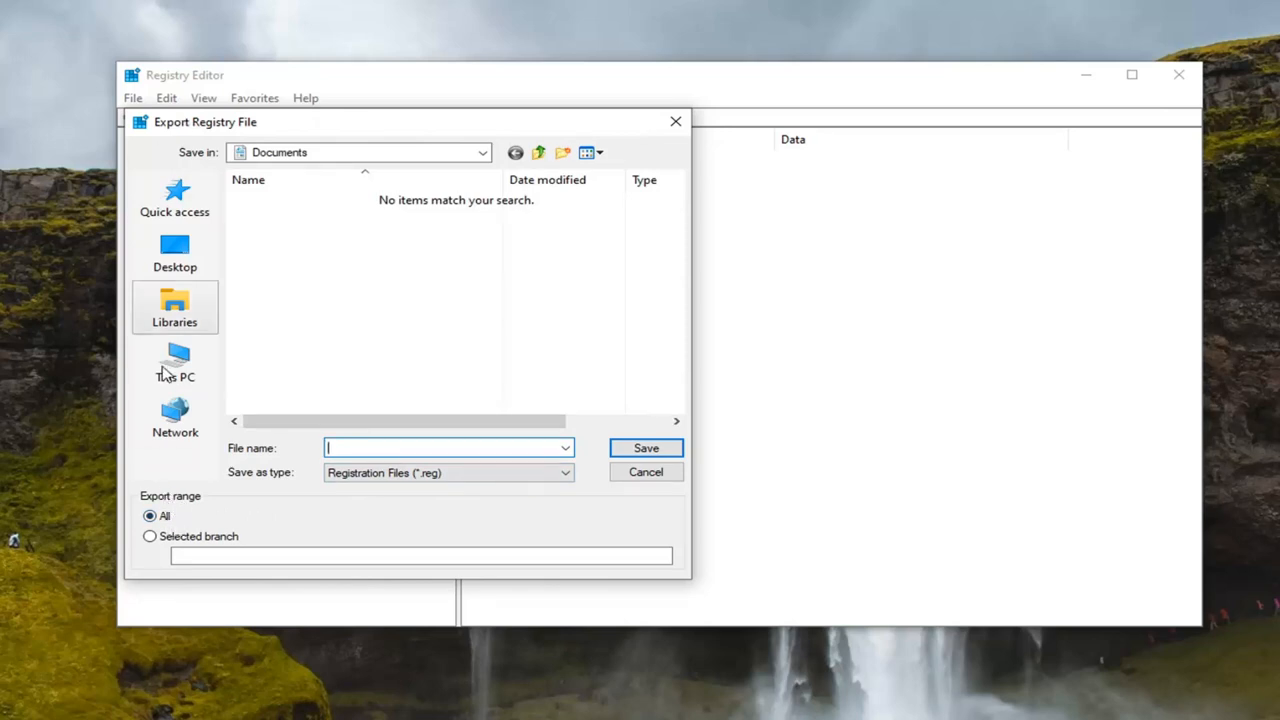
{"action": "left_click", "coordinate": [174, 252]}
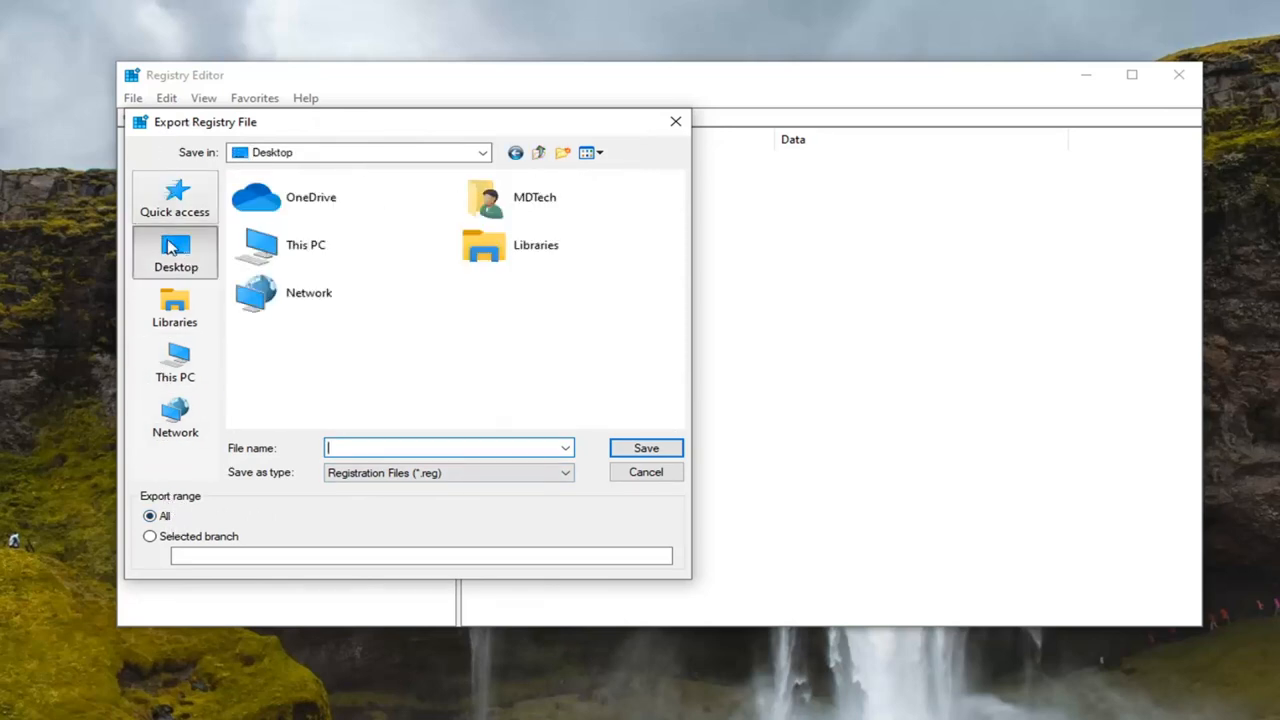
{"action": "mouse_move", "coordinate": [184, 270]}
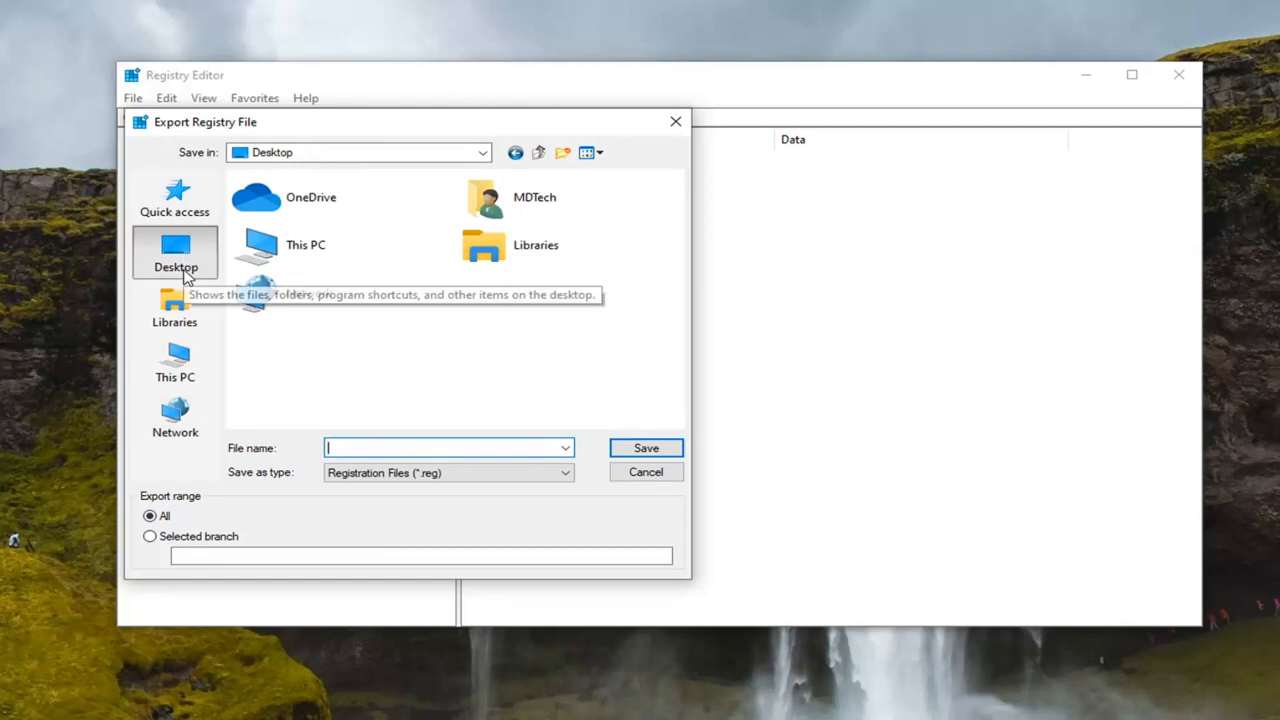
{"action": "left_click", "coordinate": [644, 472]}
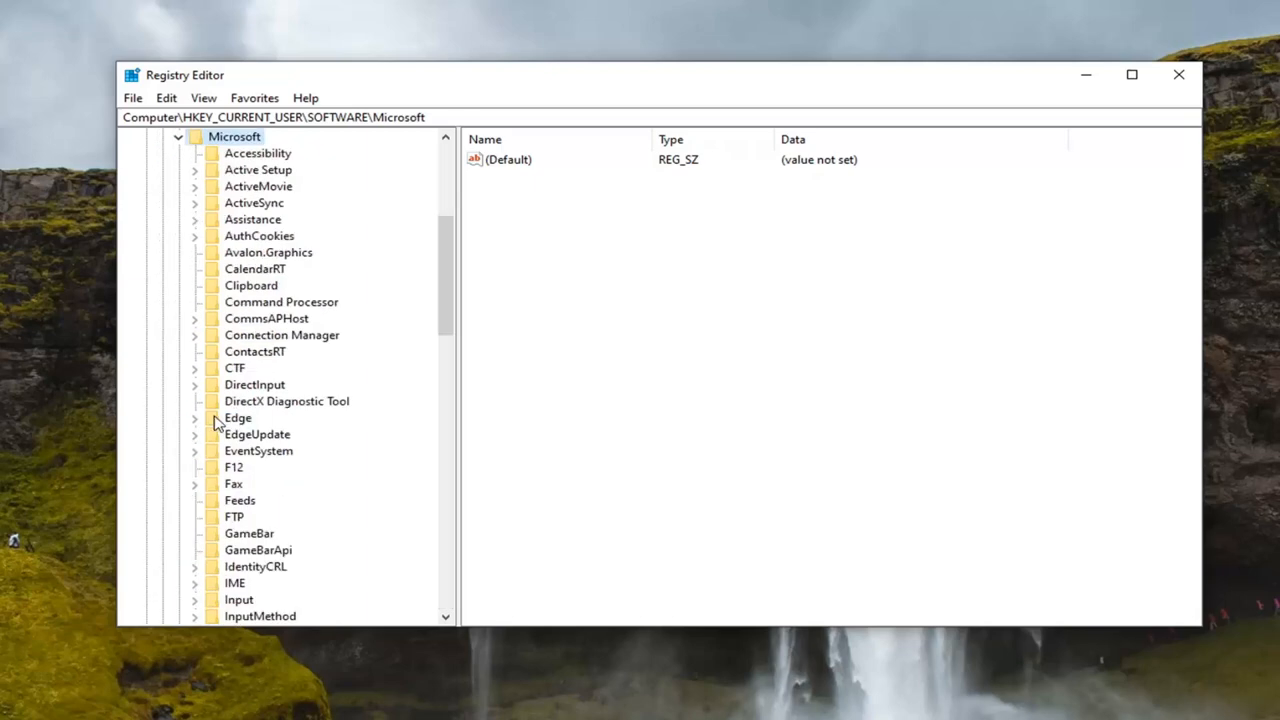
Step: Navigate to HKCU\SOFTWARE\Microsoft\Windows\CurrentVersion and select the Policies key
{"action": "scroll", "scroll_direction": "down", "scroll_amount": 3}
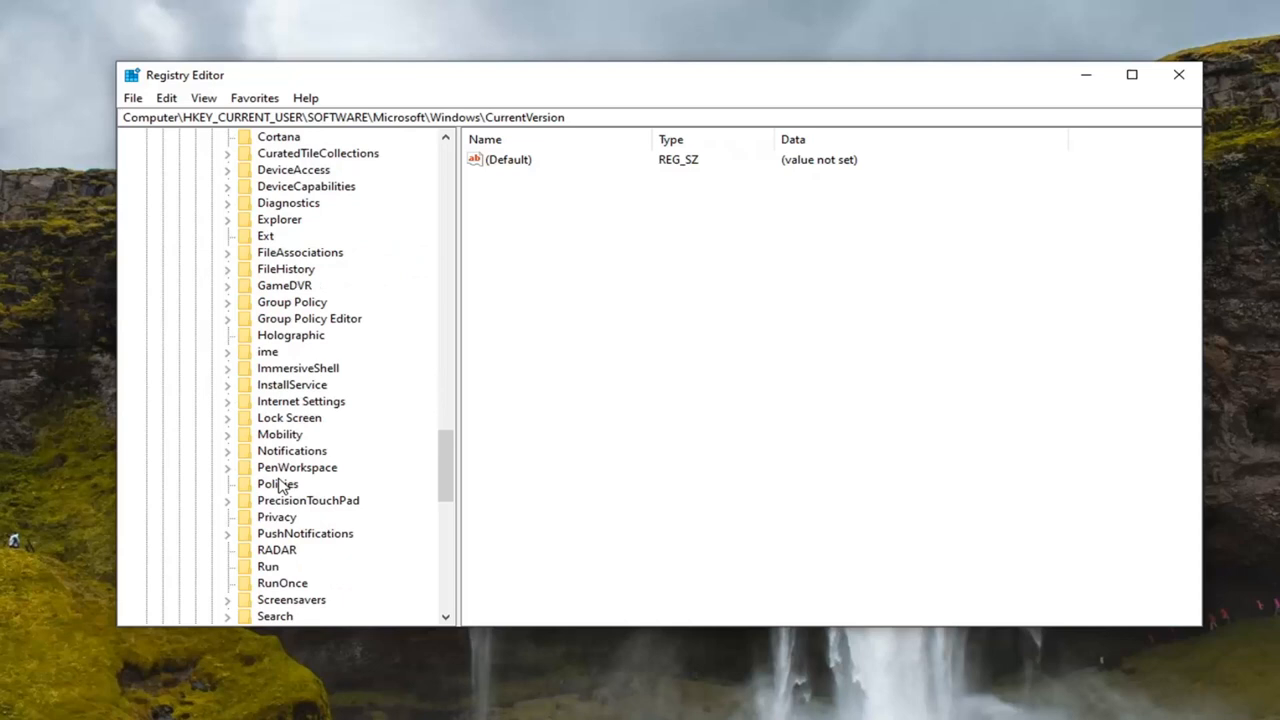
{"action": "left_click", "coordinate": [276, 482]}
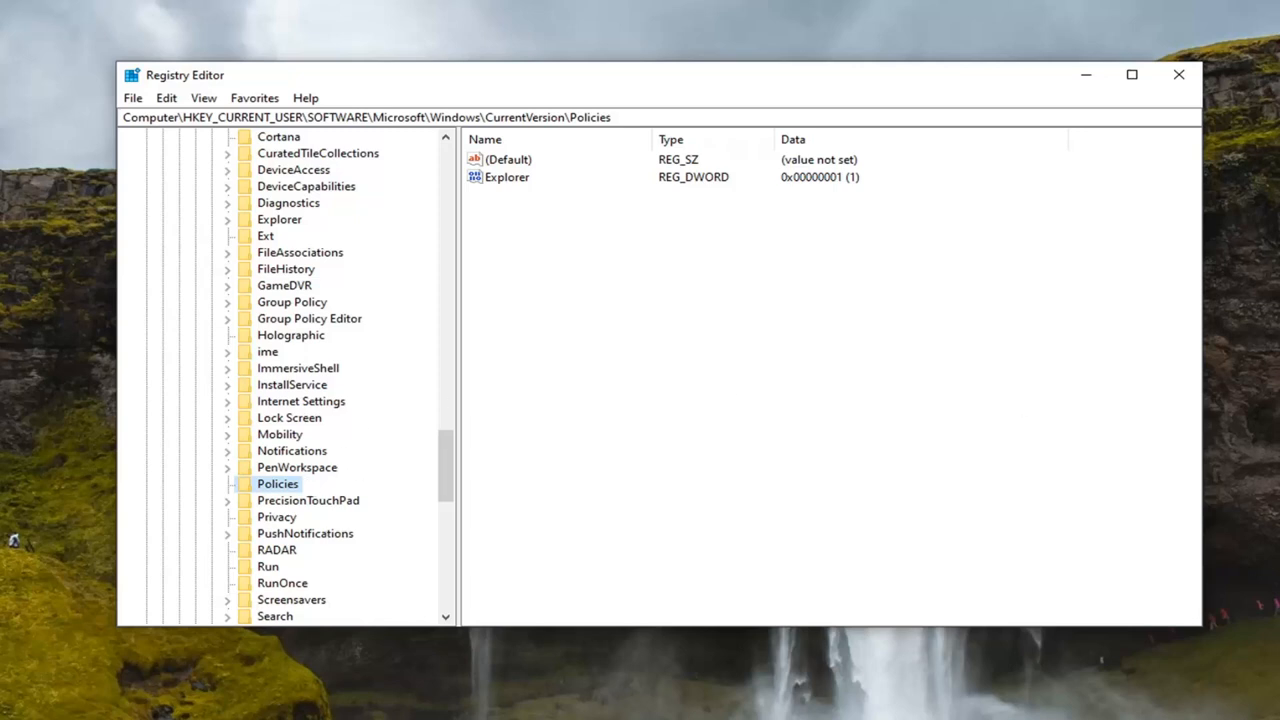
{"action": "right_click", "coordinate": [278, 482]}
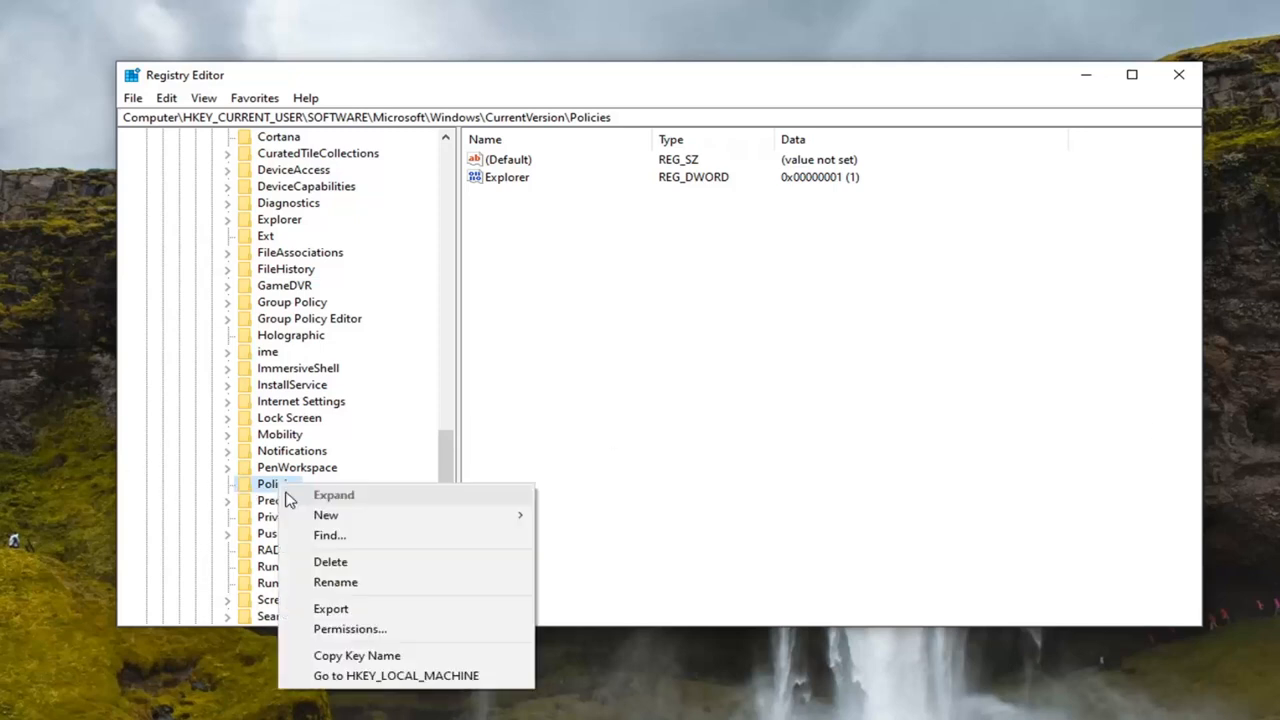
{"action": "mouse_move", "coordinate": [364, 540]}
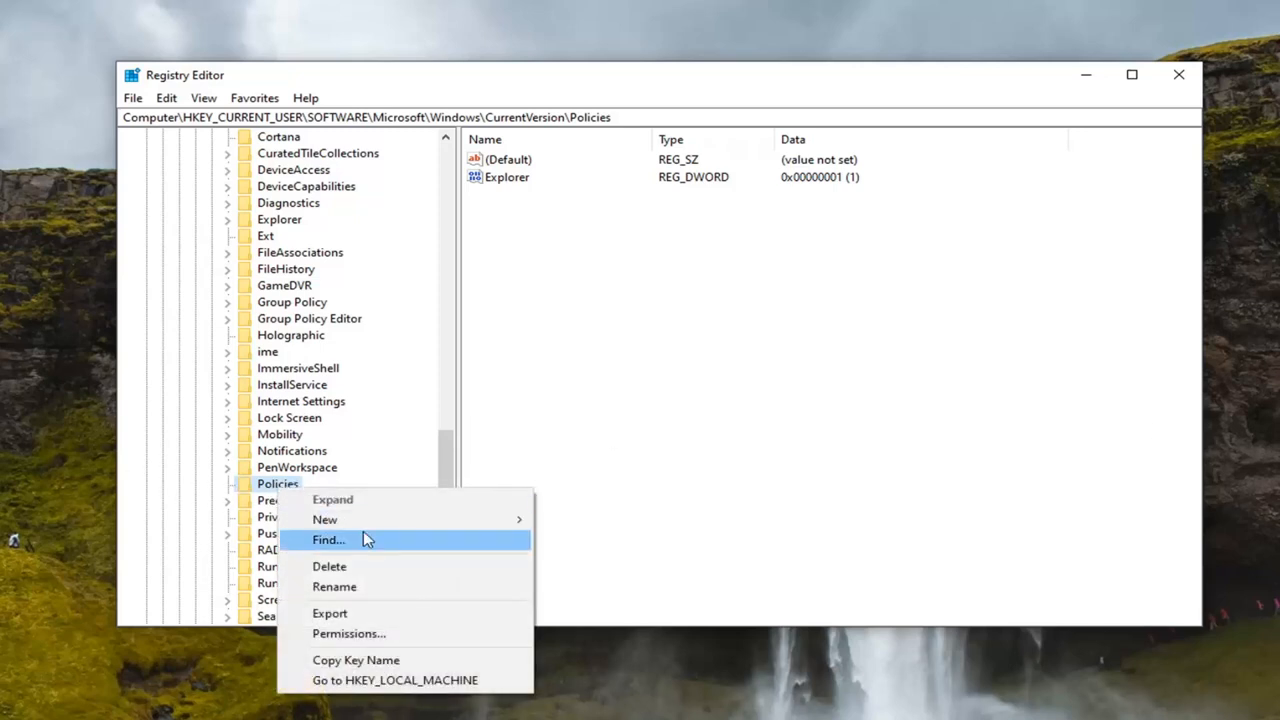
Step: Expand Policies and select its Explorer subkey
{"action": "left_click", "coordinate": [324, 520]}
{"action": "type", "text": "Explorer"}
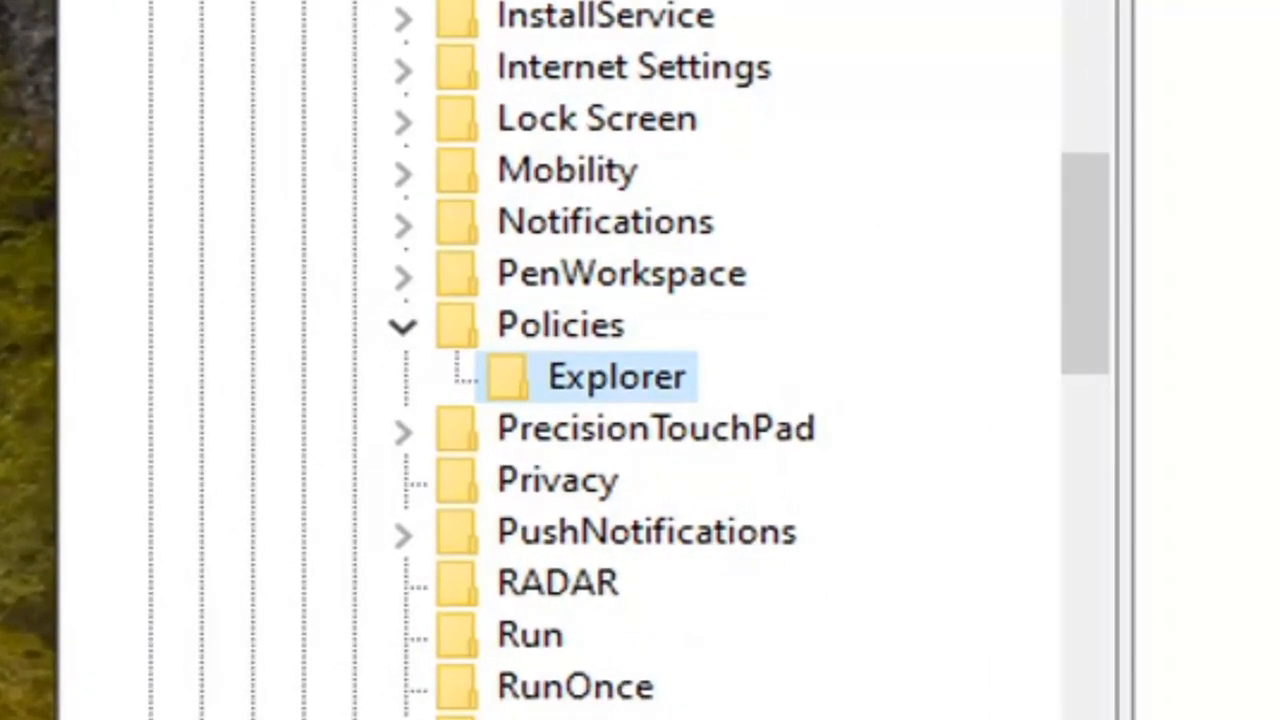
{"action": "mouse_move", "coordinate": [630, 410]}
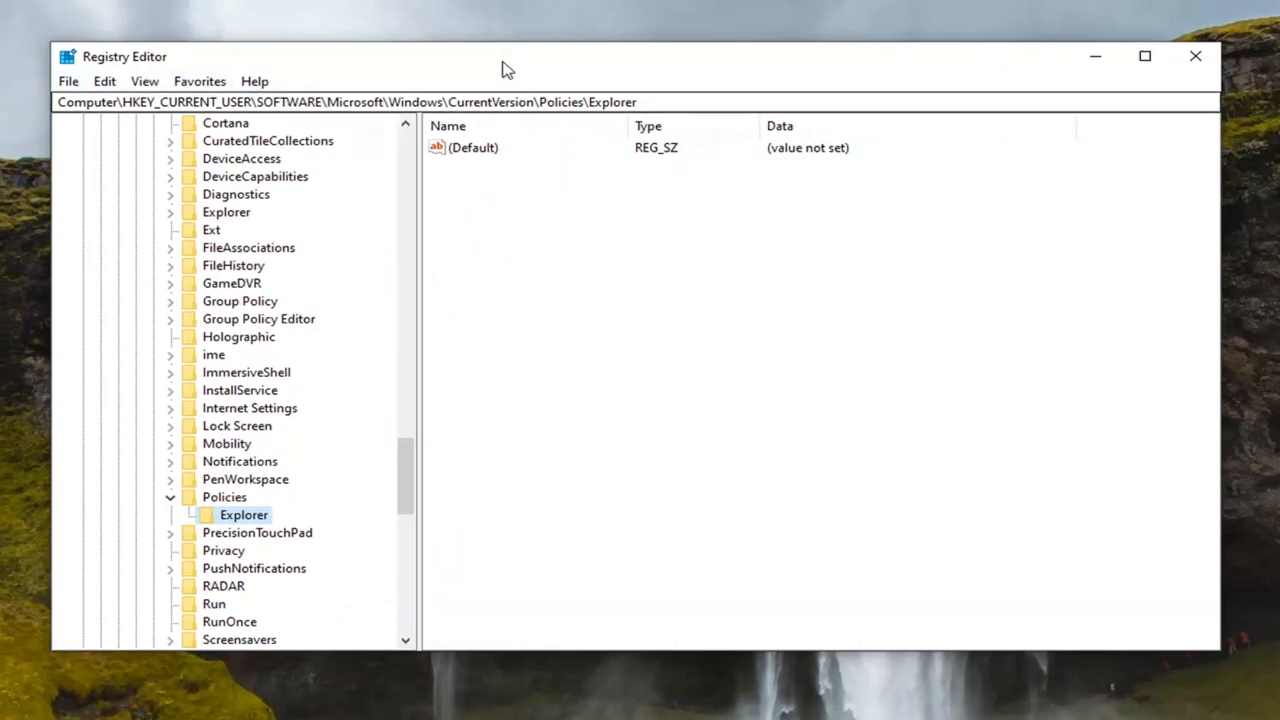
{"action": "mouse_move", "coordinate": [416, 436]}
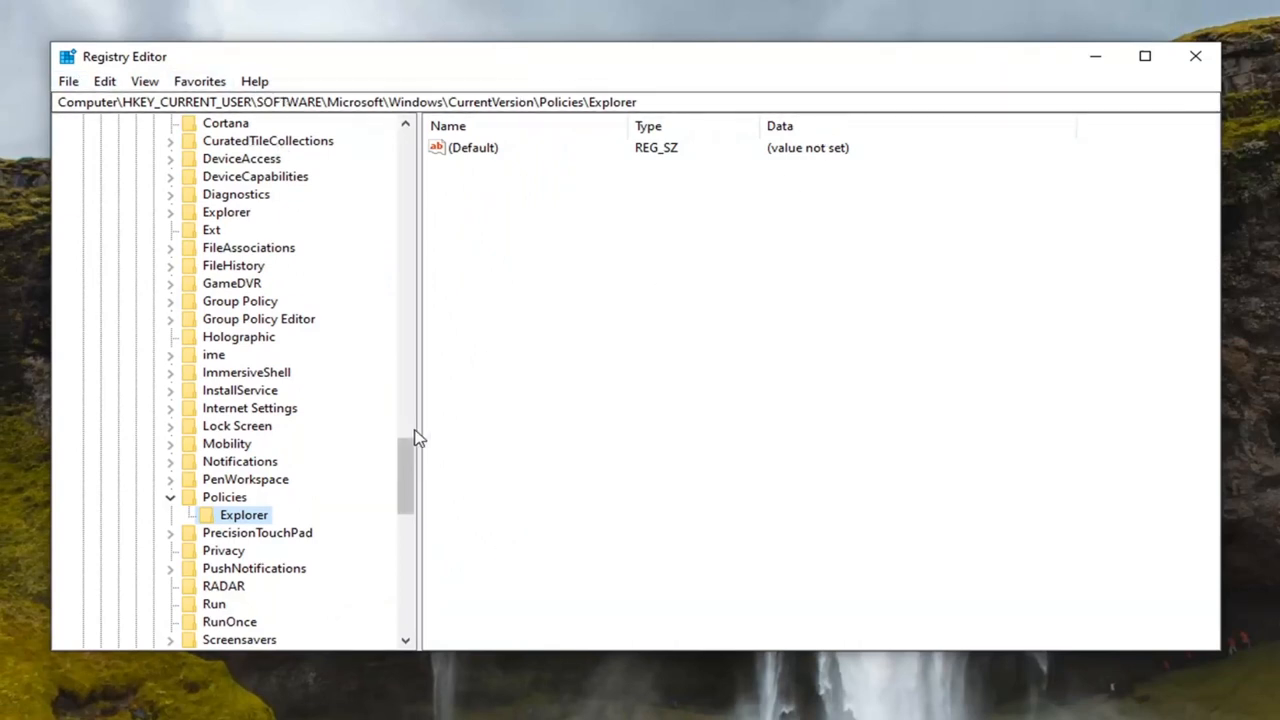
{"action": "mouse_move", "coordinate": [490, 434]}
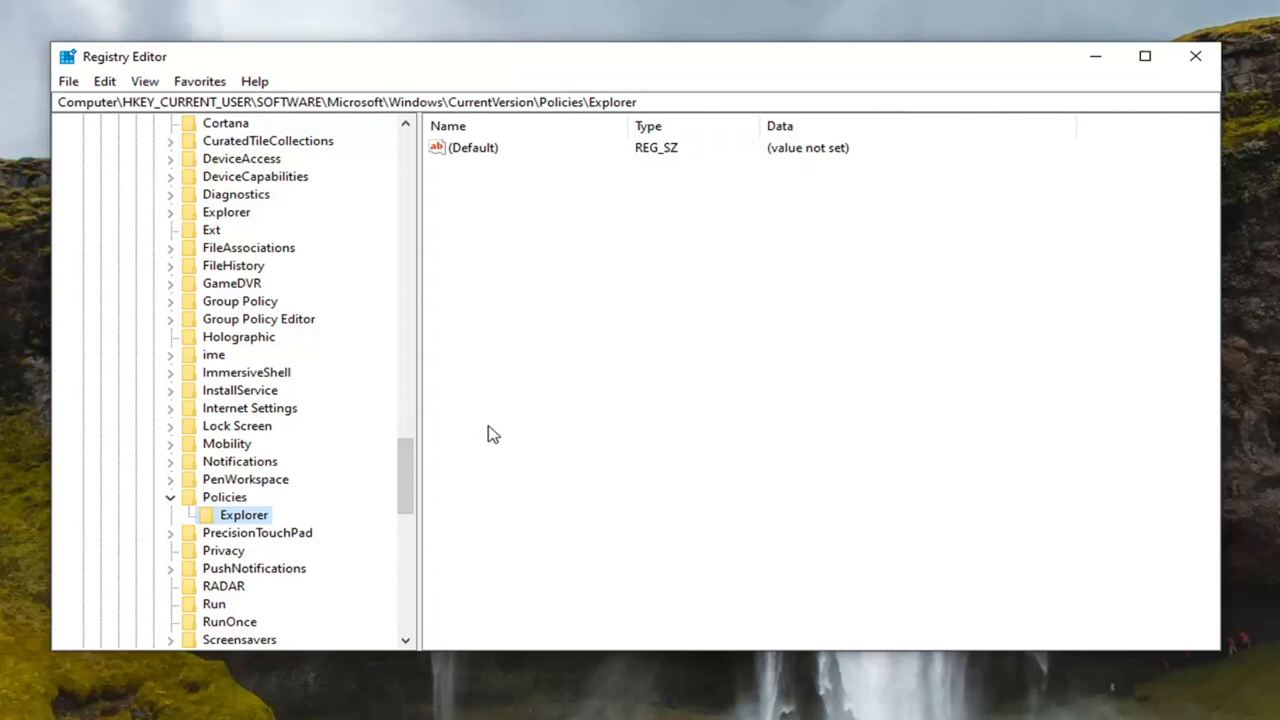
{"action": "mouse_move", "coordinate": [528, 368]}
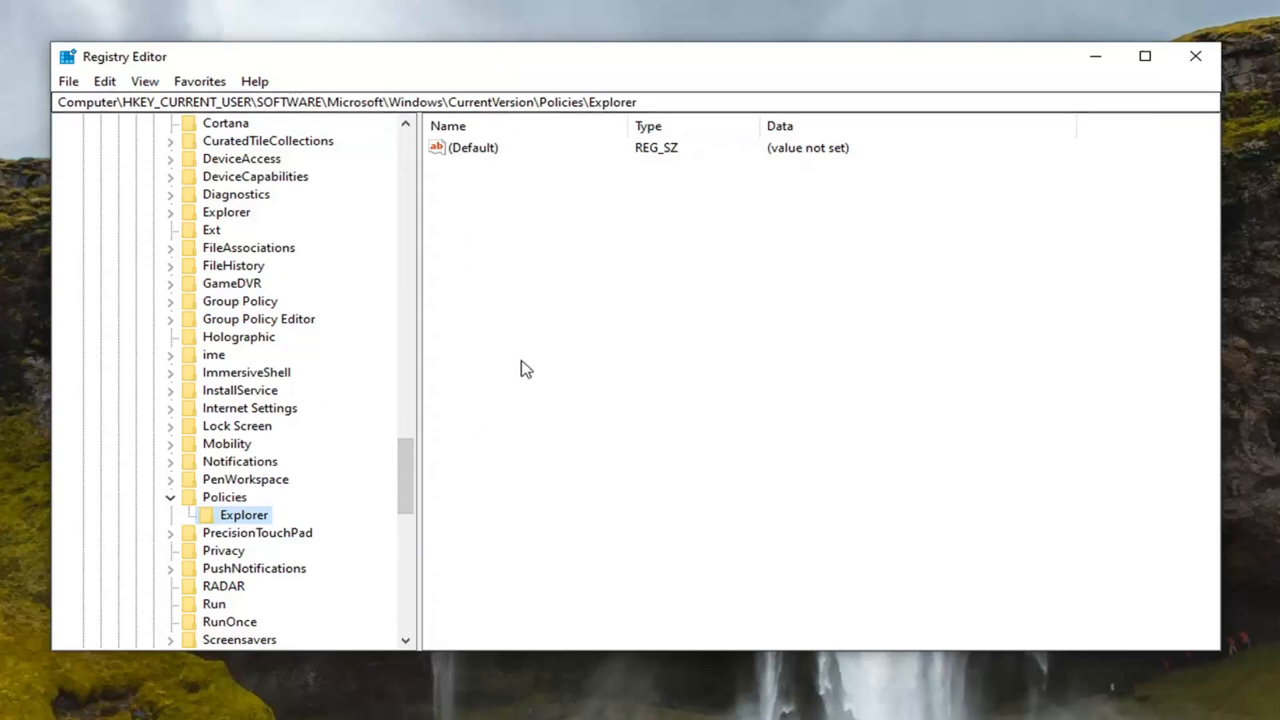
{"action": "mouse_move", "coordinate": [868, 344]}
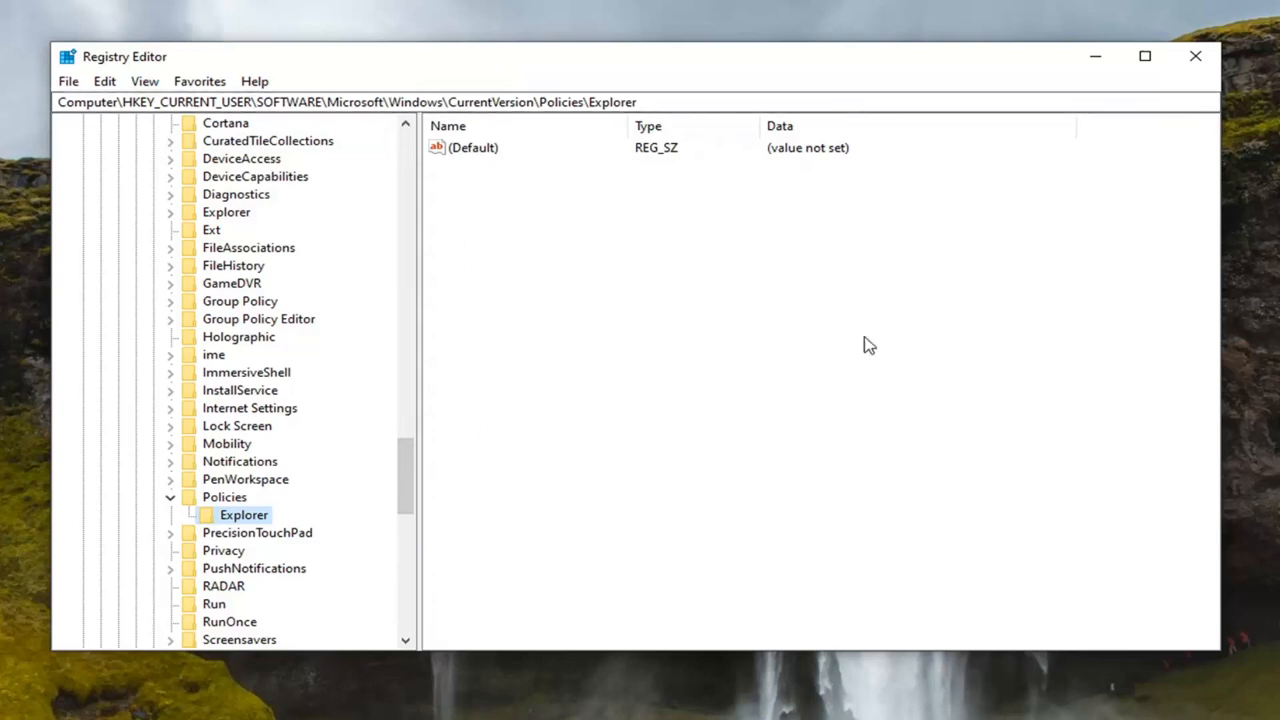
{"action": "mouse_move", "coordinate": [532, 236]}
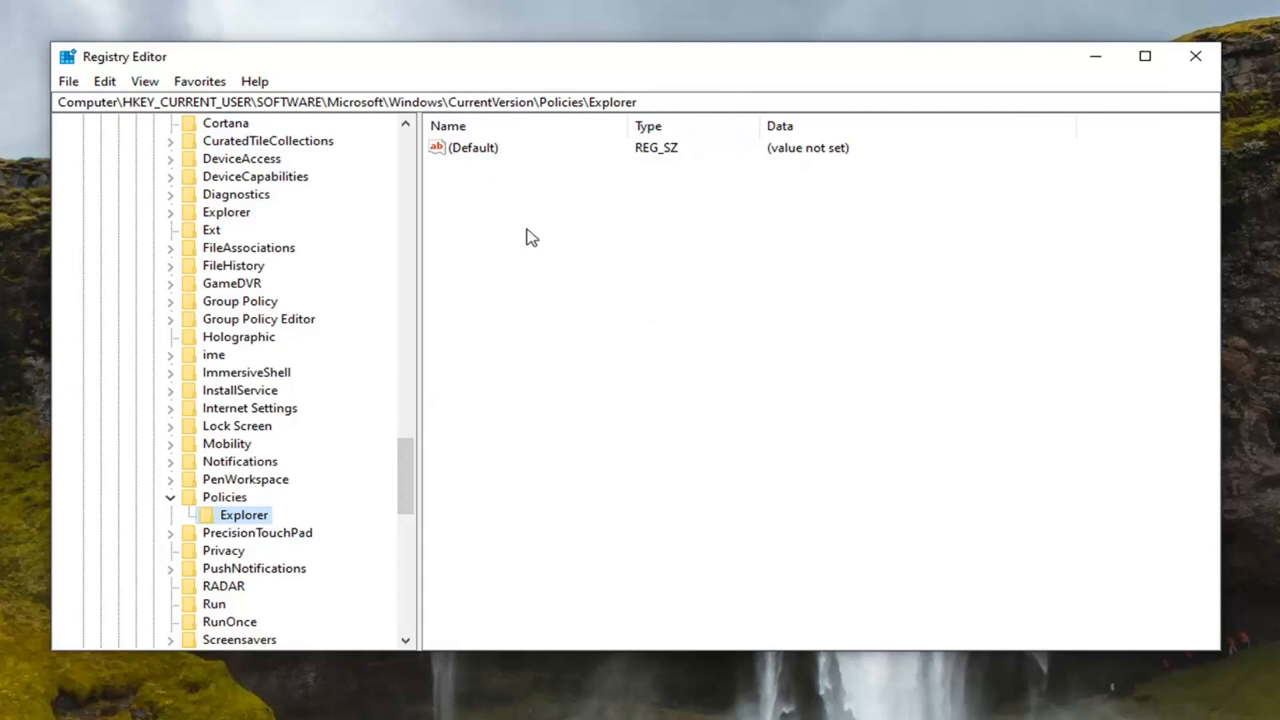
Step: Create a new DWORD (32-bit) value named NoCDBurning in the Explorer key
{"action": "right_click", "coordinate": [530, 240]}
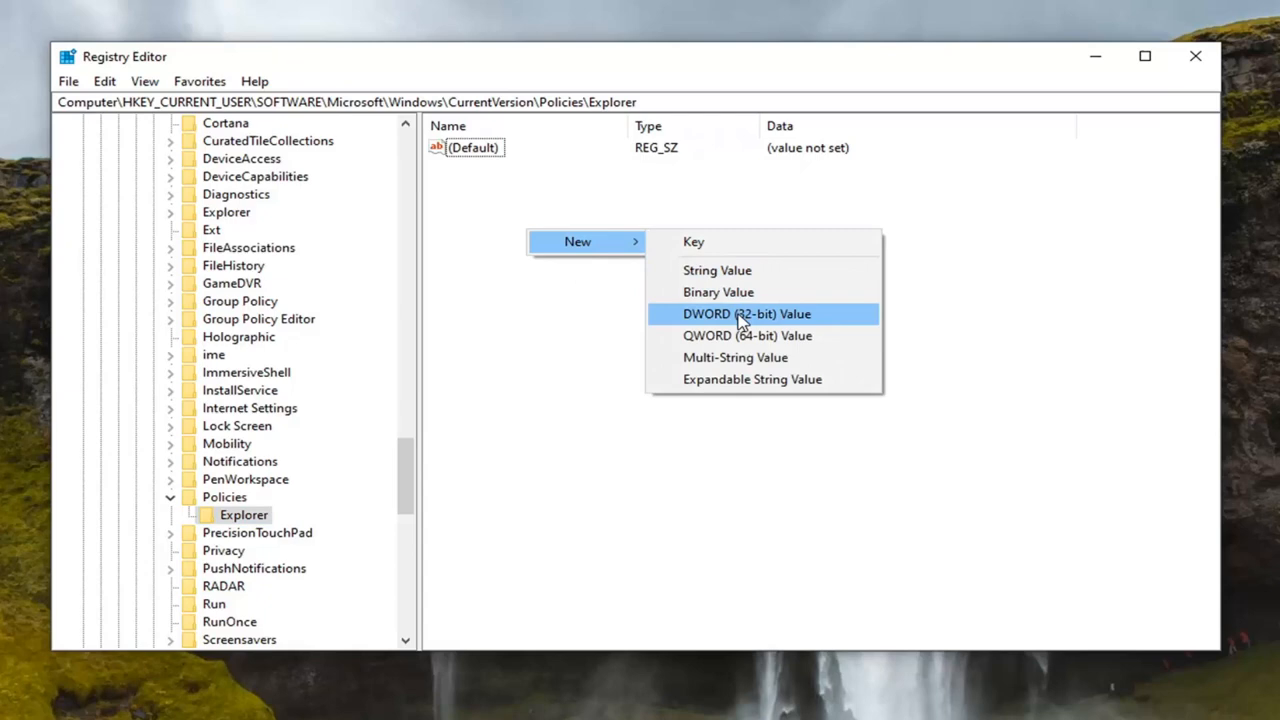
{"action": "left_click", "coordinate": [746, 312]}
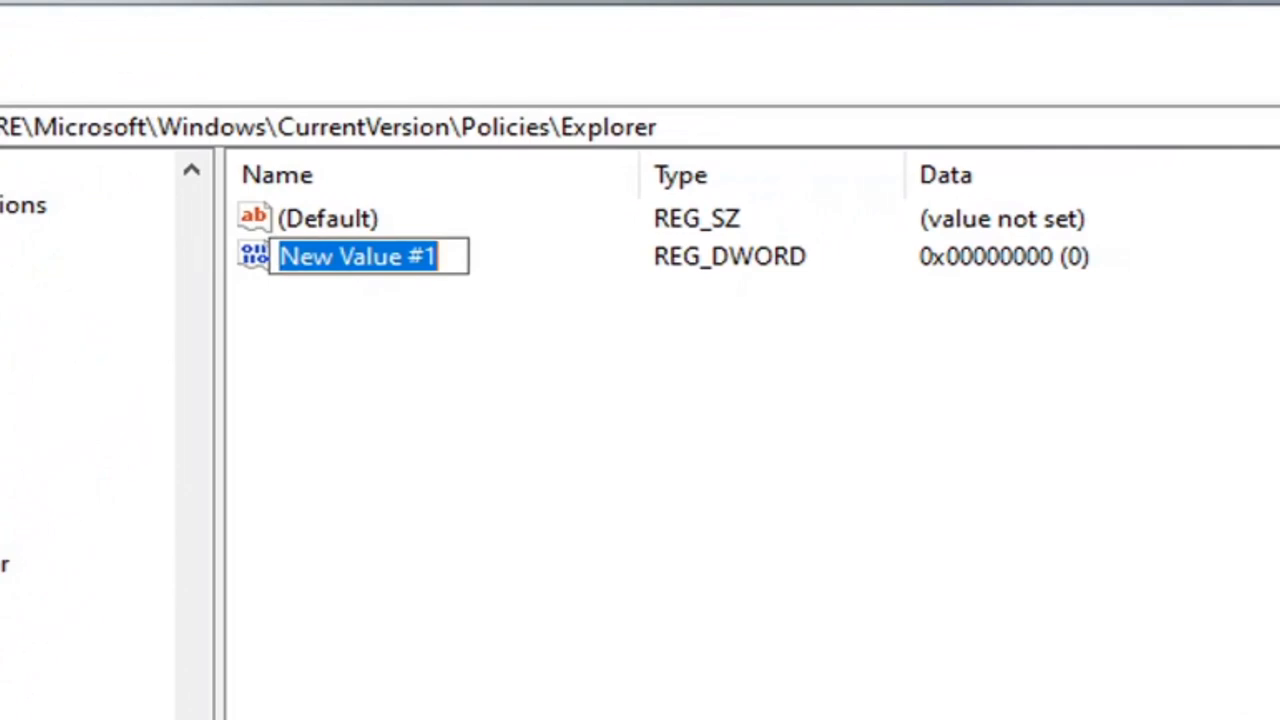
{"action": "type", "text": "NoCD"}
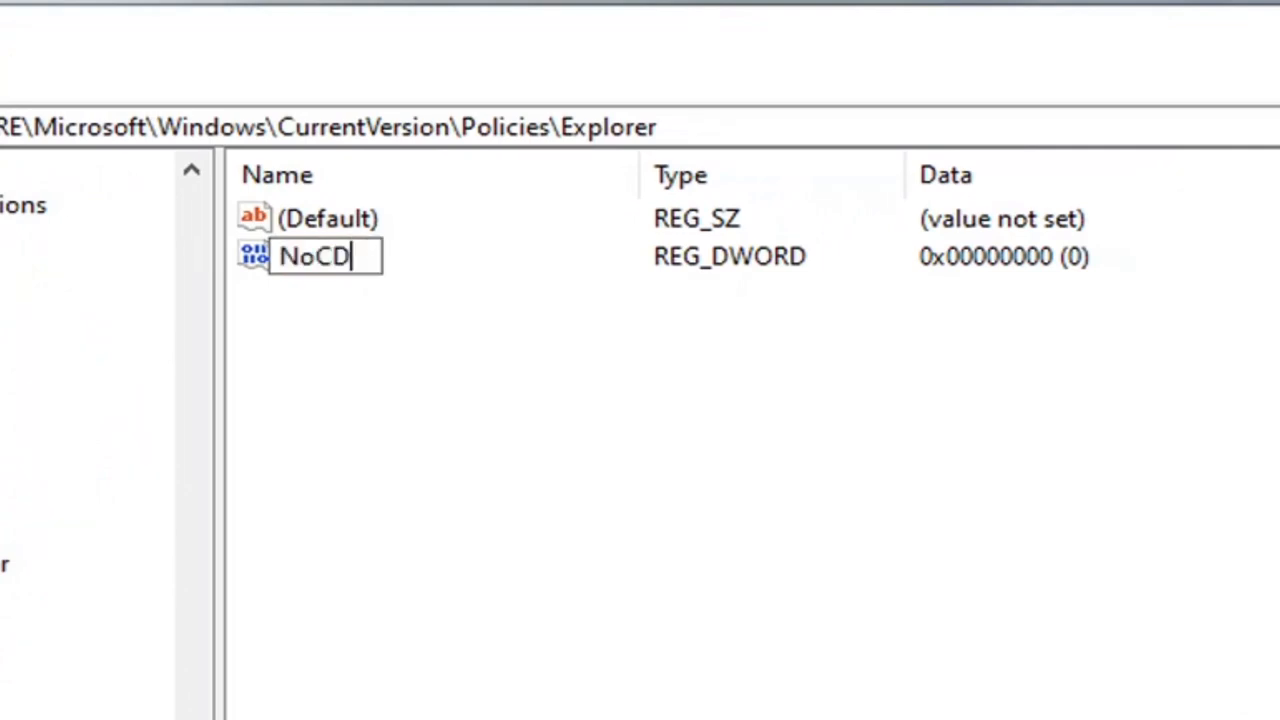
{"action": "type", "text": "Burning"}
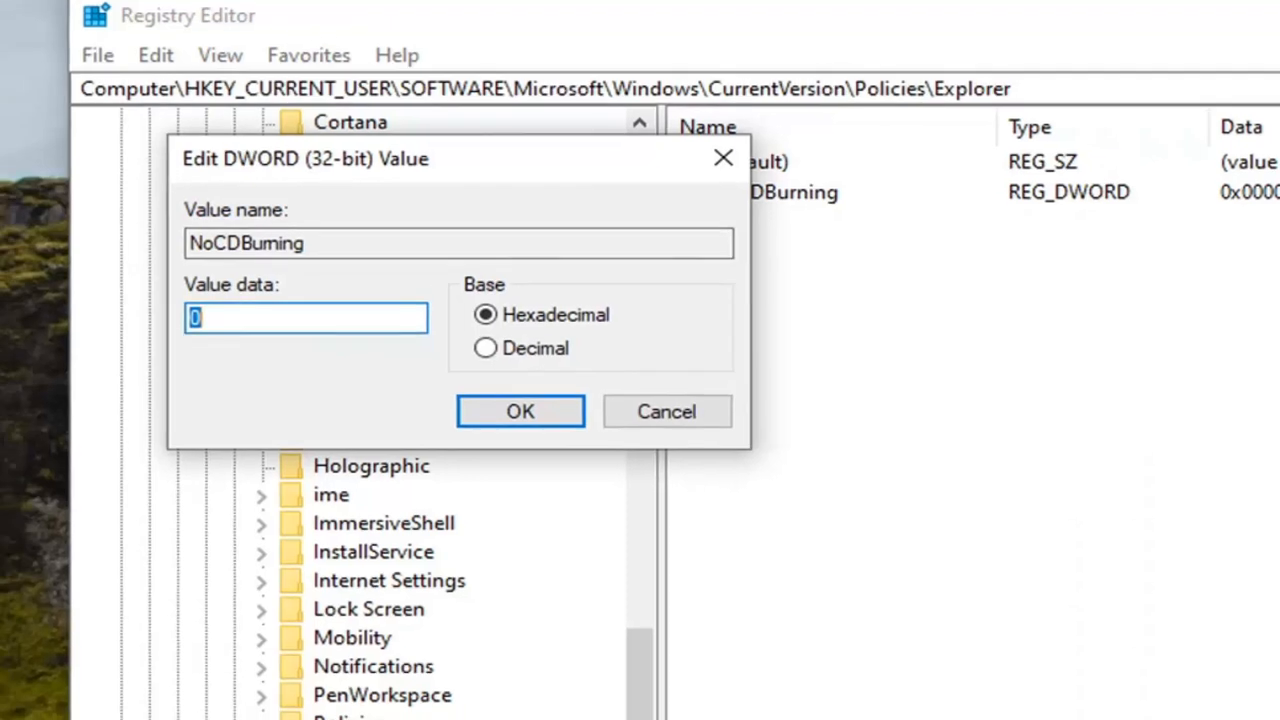
Step: Give NoCDBurning the value data 1 and confirm
{"action": "type", "text": "1"}
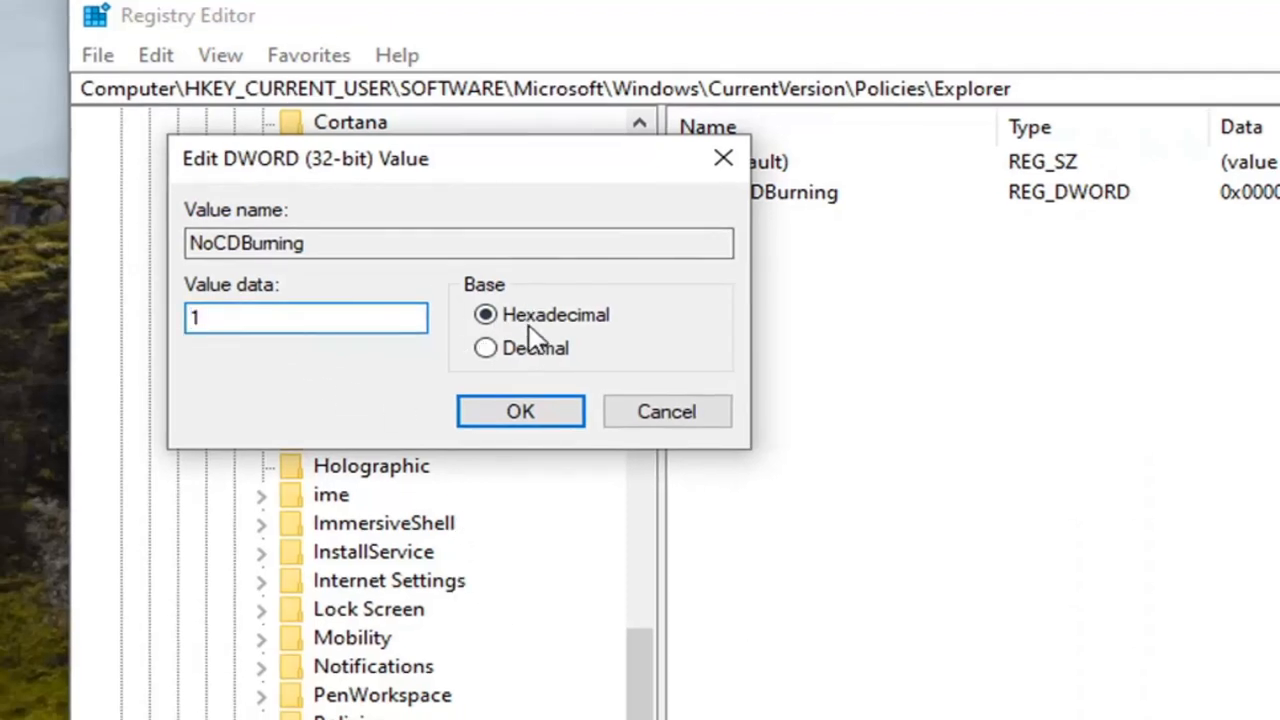
{"action": "type", "text": "0"}
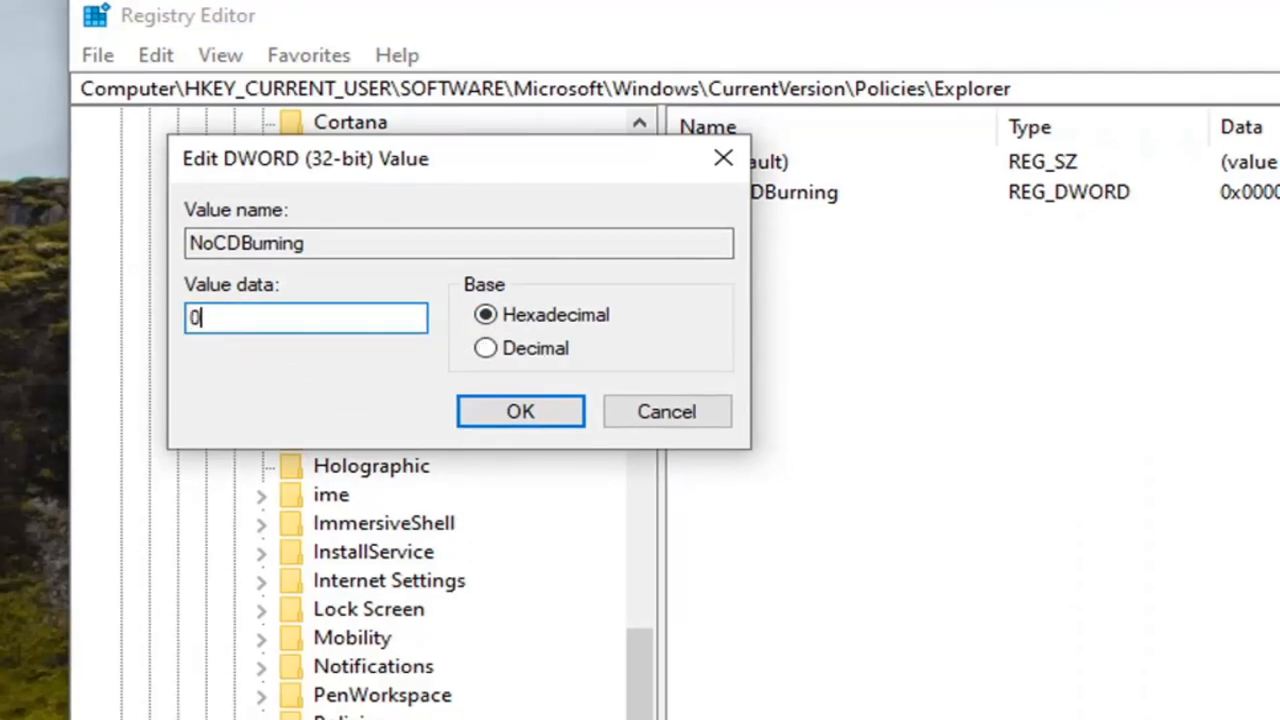
{"action": "type", "text": "1"}
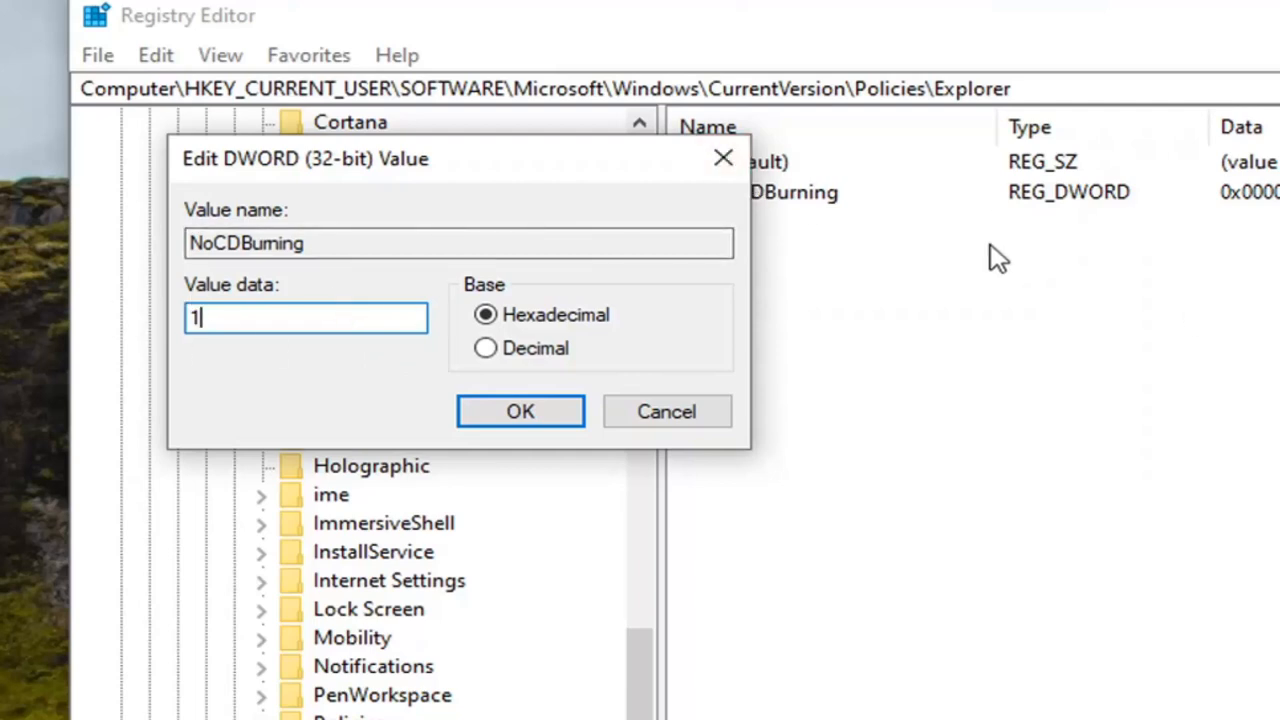
{"action": "mouse_move", "coordinate": [650, 110]}
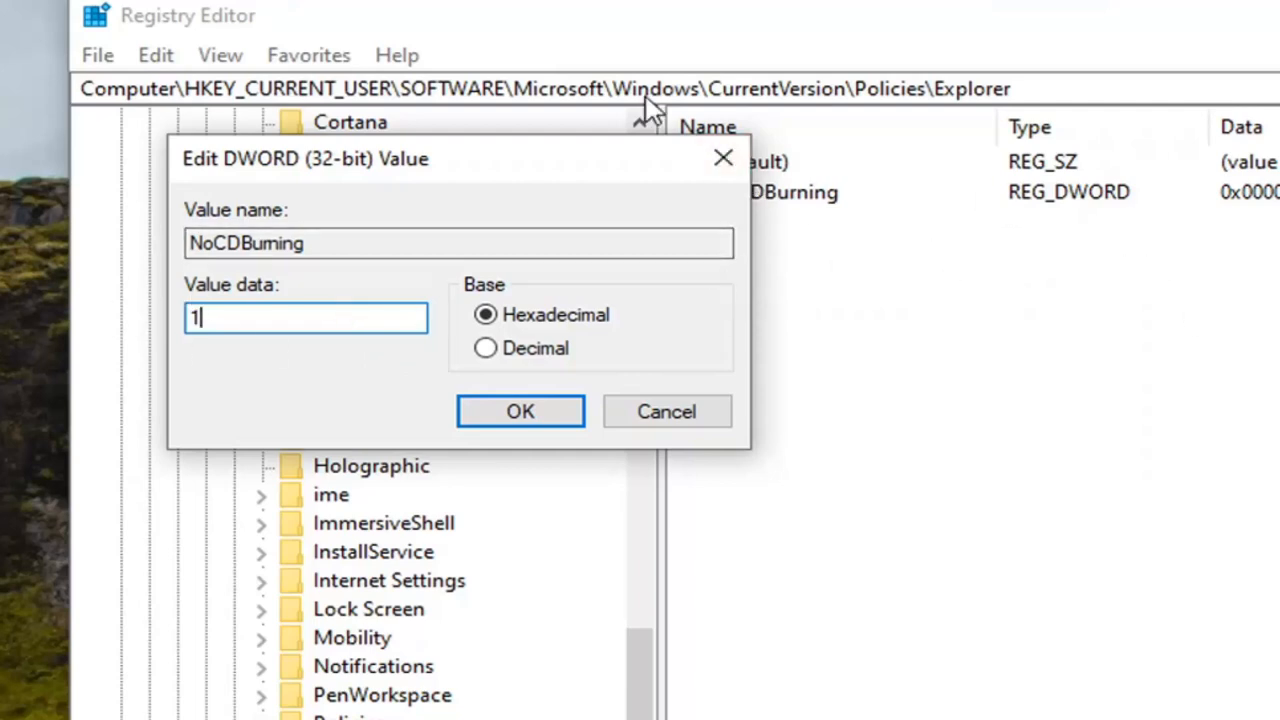
{"action": "mouse_move", "coordinate": [204, 304]}
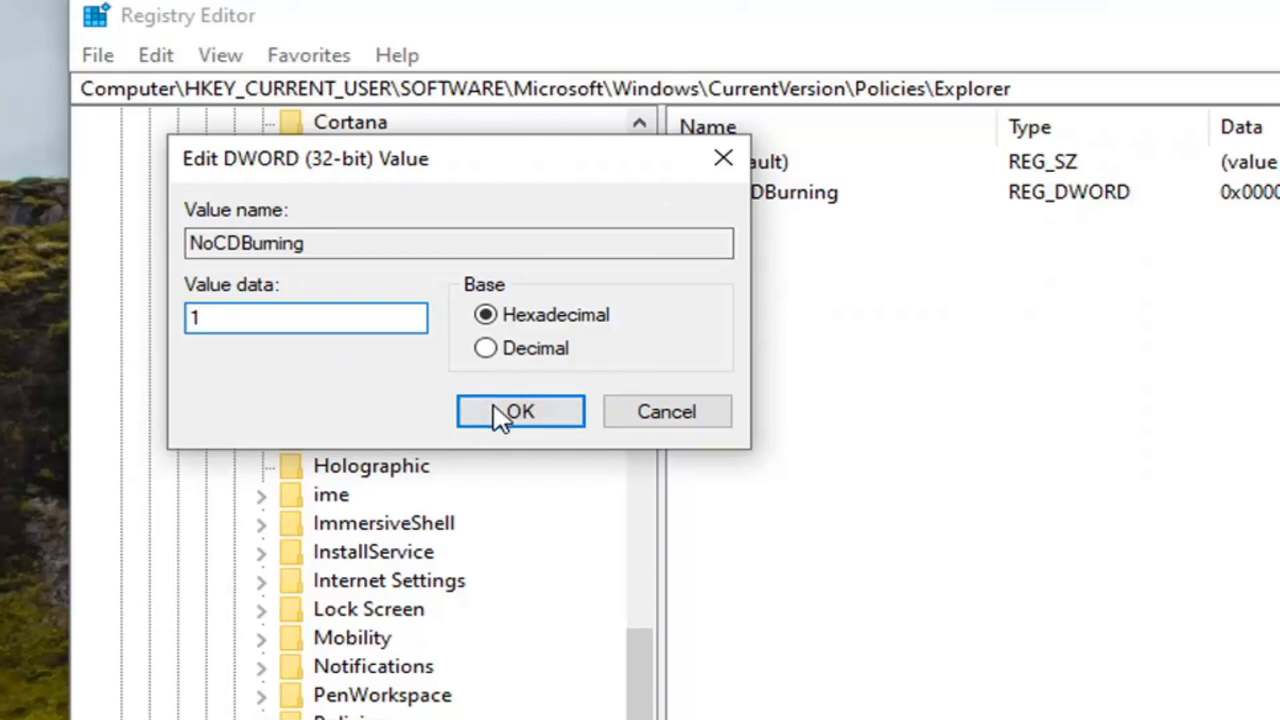
{"action": "left_click", "coordinate": [520, 412]}
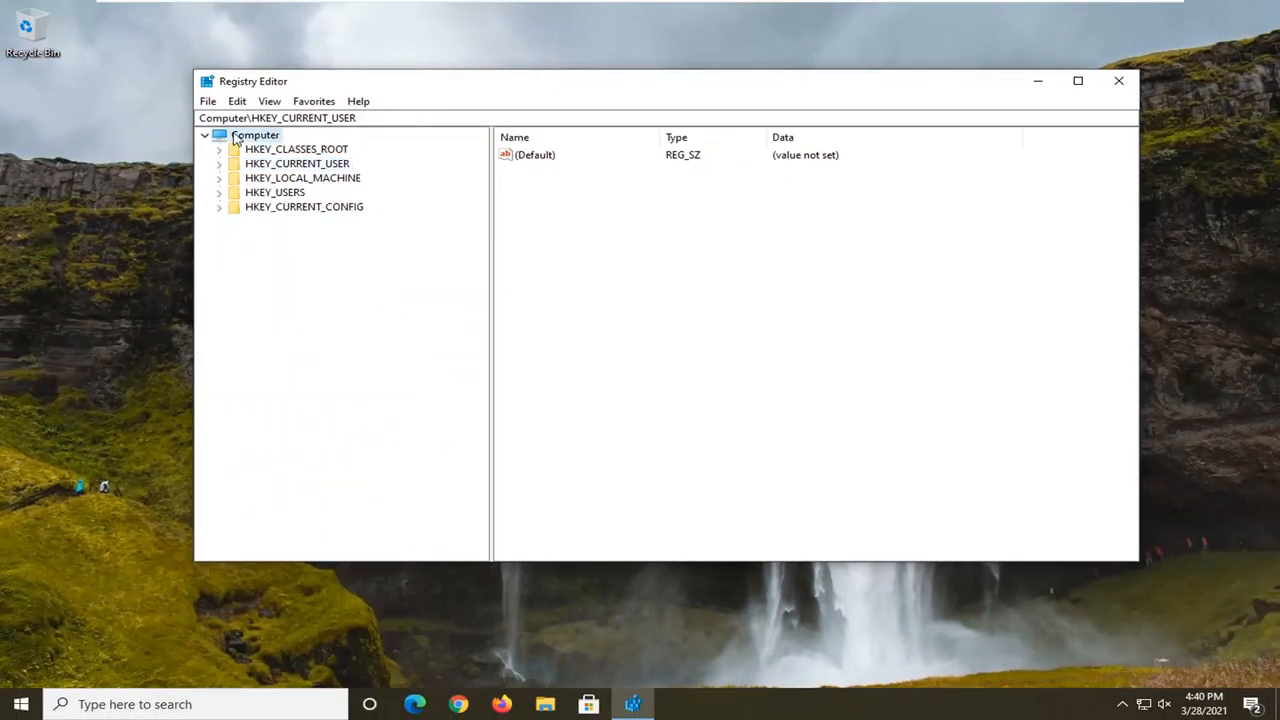
Step: Close Registry Editor, returning to the desktop
{"action": "left_click", "coordinate": [1118, 80]}
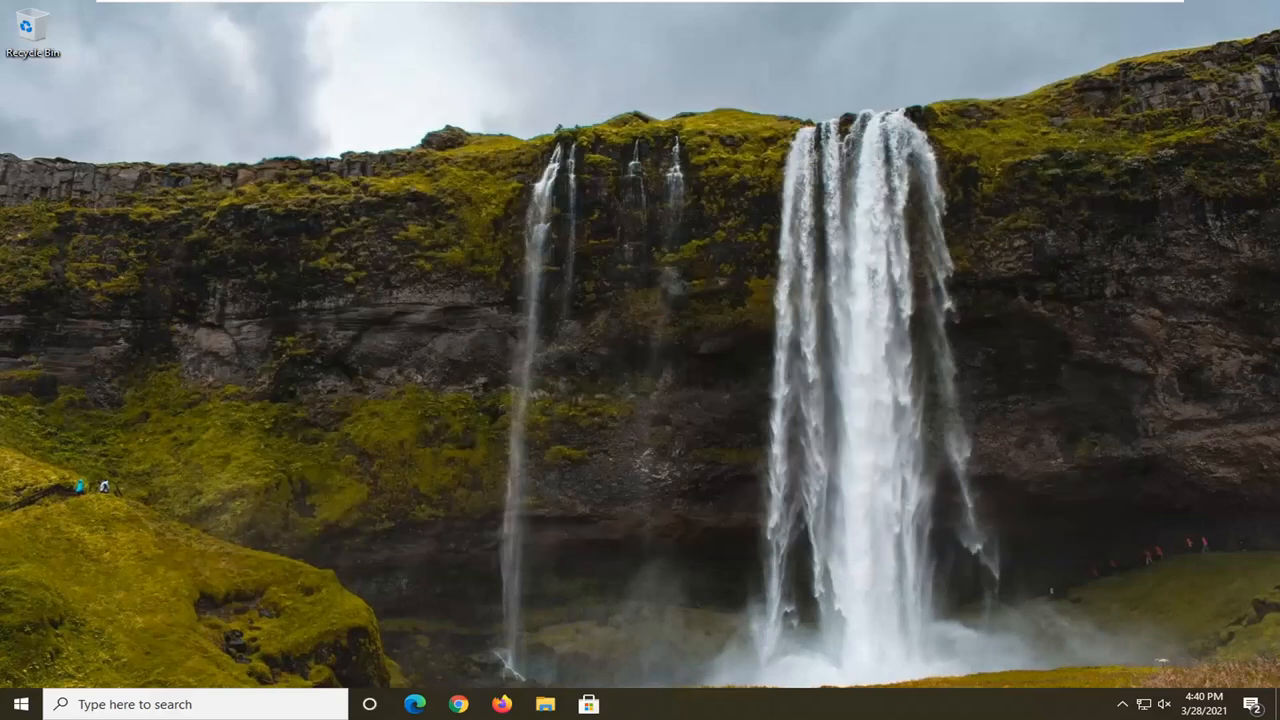